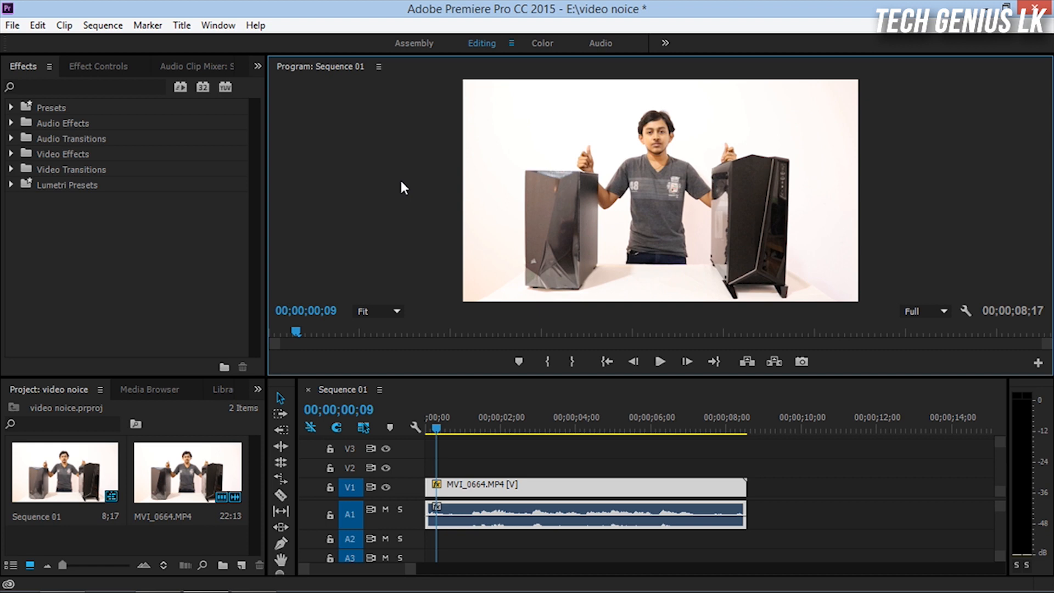
pyautogui.moveTo(64, 120)
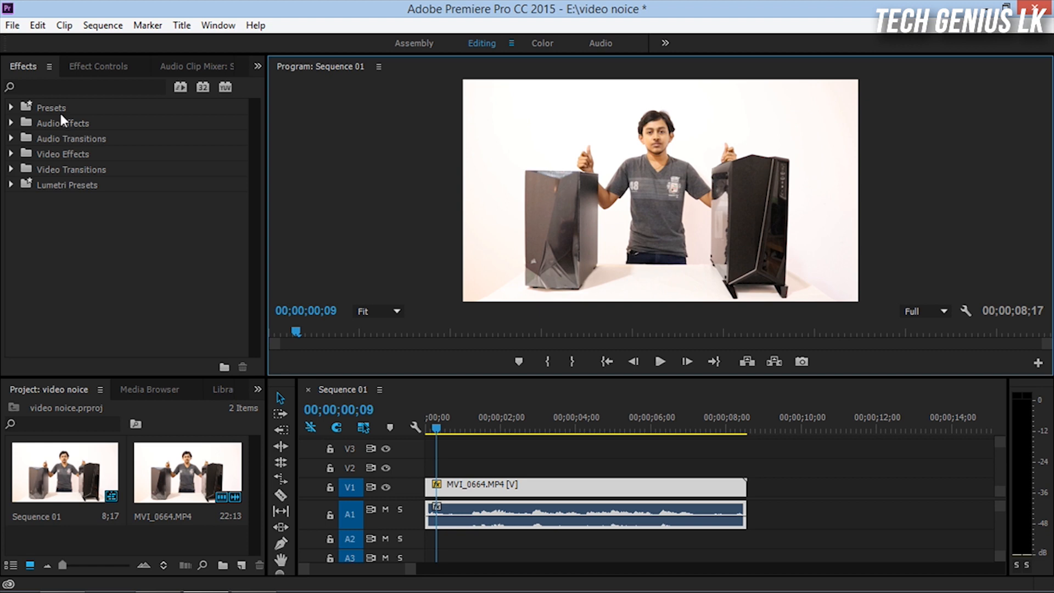
# Step: Expand Video Effects and the Neat Video group to reveal Reduce Noise
pyautogui.click(12, 154)
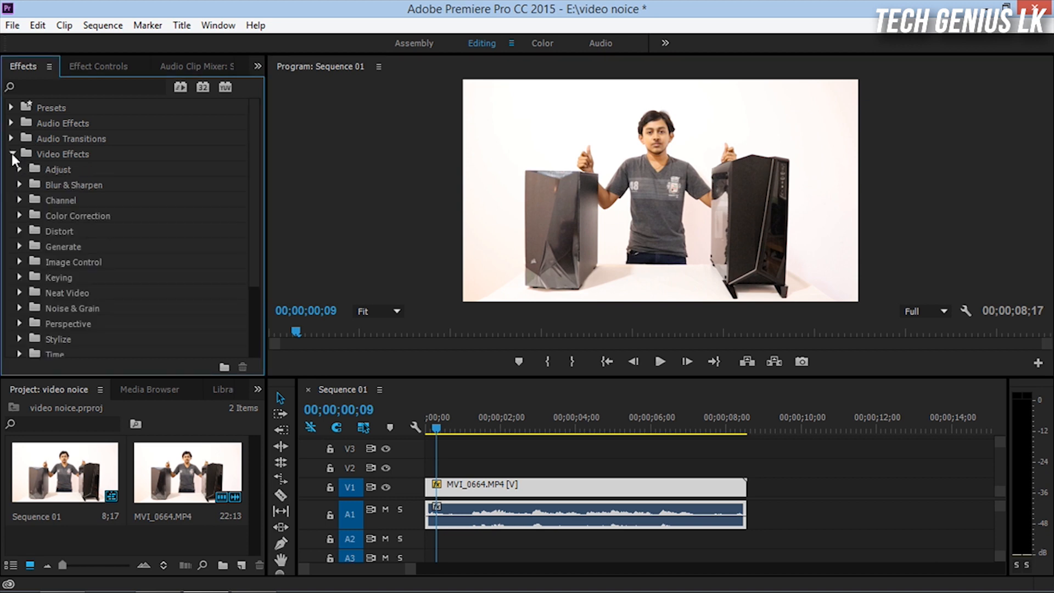
pyautogui.moveTo(30, 292)
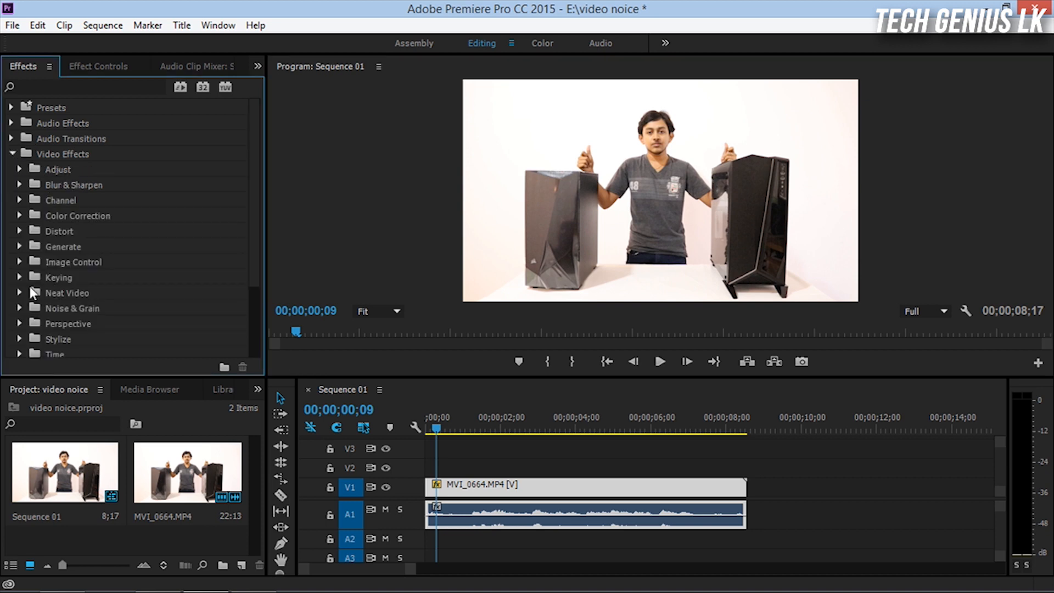
pyautogui.click(20, 293)
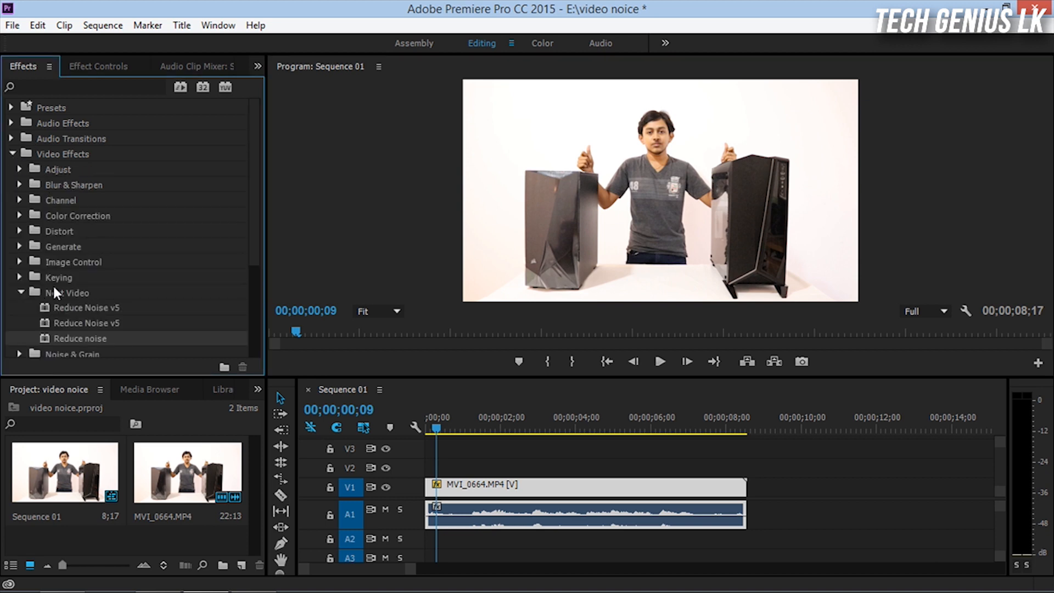
pyautogui.moveTo(80, 344)
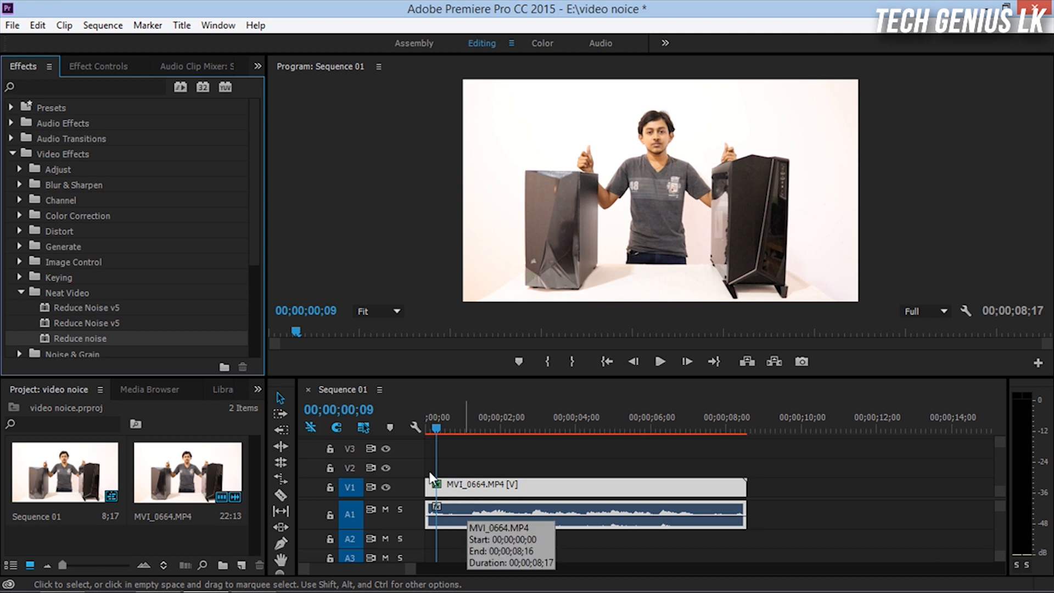
# Step: Show the Effect Controls for MVI_0664.MP4's applied Reduce noise effect
pyautogui.click(98, 65)
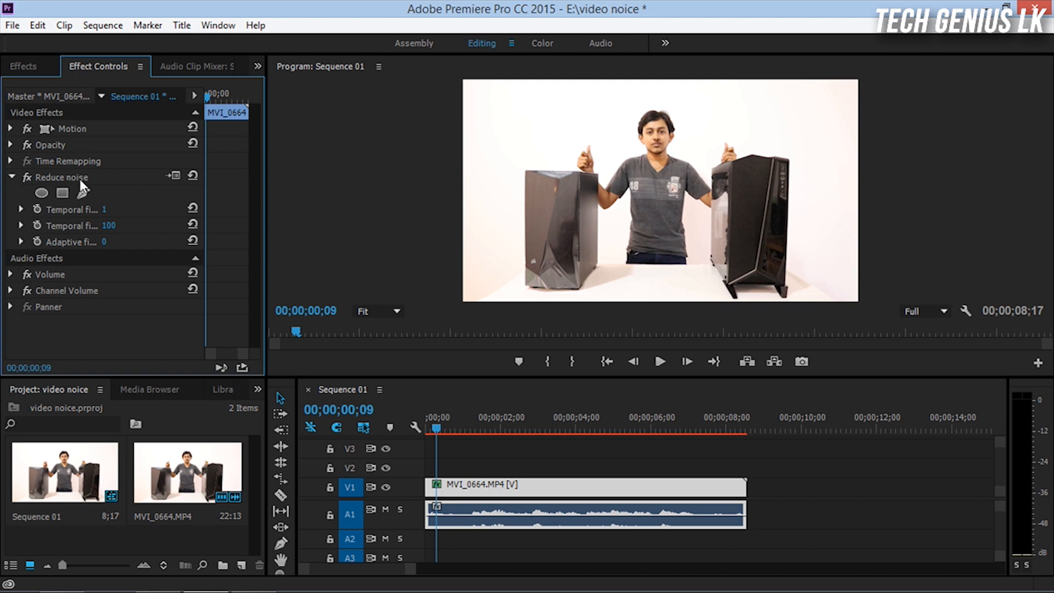
pyautogui.moveTo(173, 177)
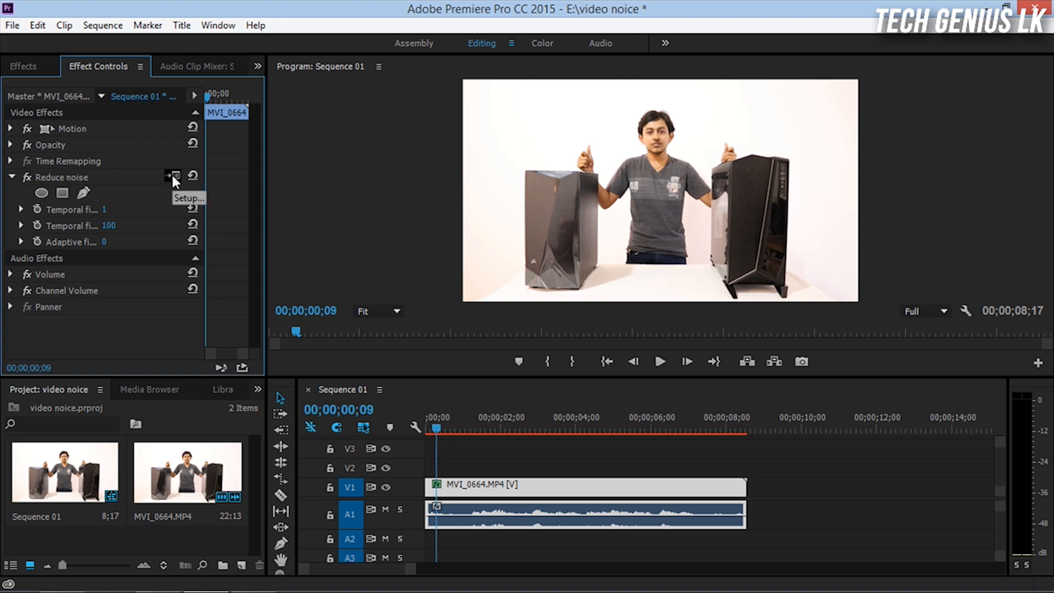
pyautogui.moveTo(178, 207)
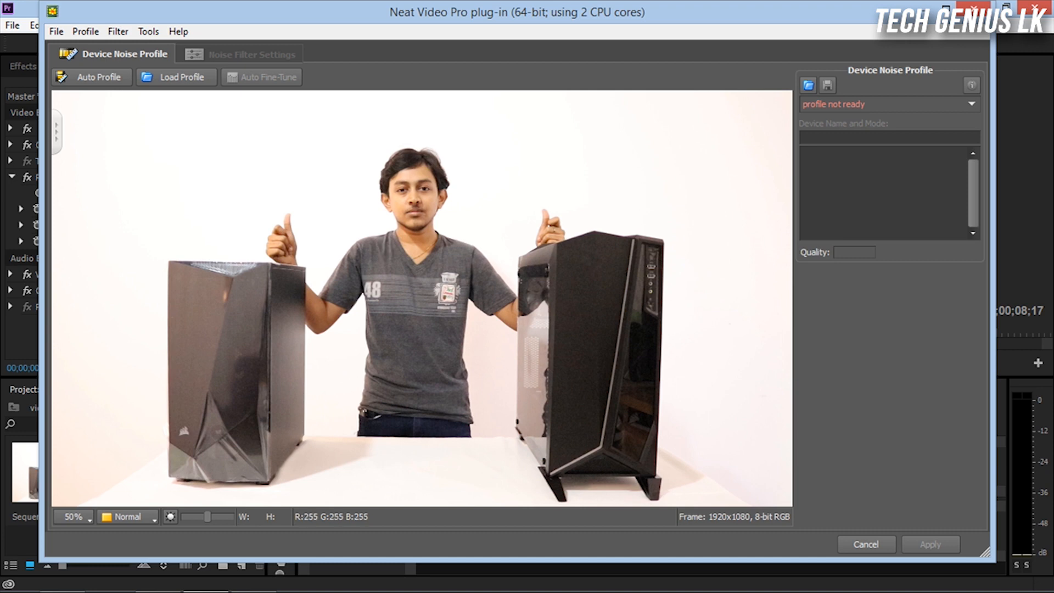
pyautogui.moveTo(214, 221)
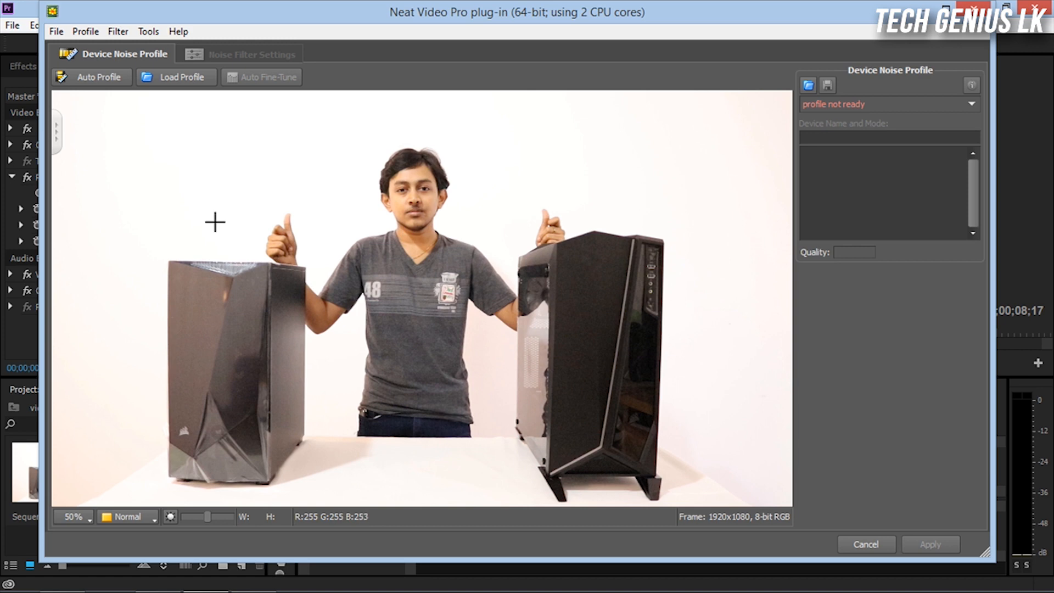
pyautogui.moveTo(441, 308)
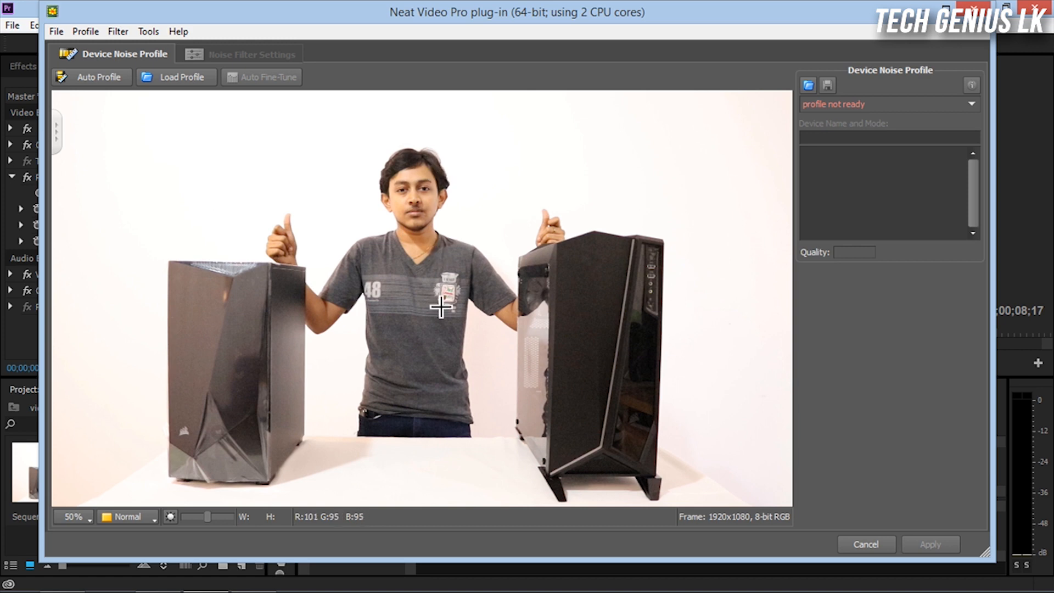
pyautogui.moveTo(241, 382)
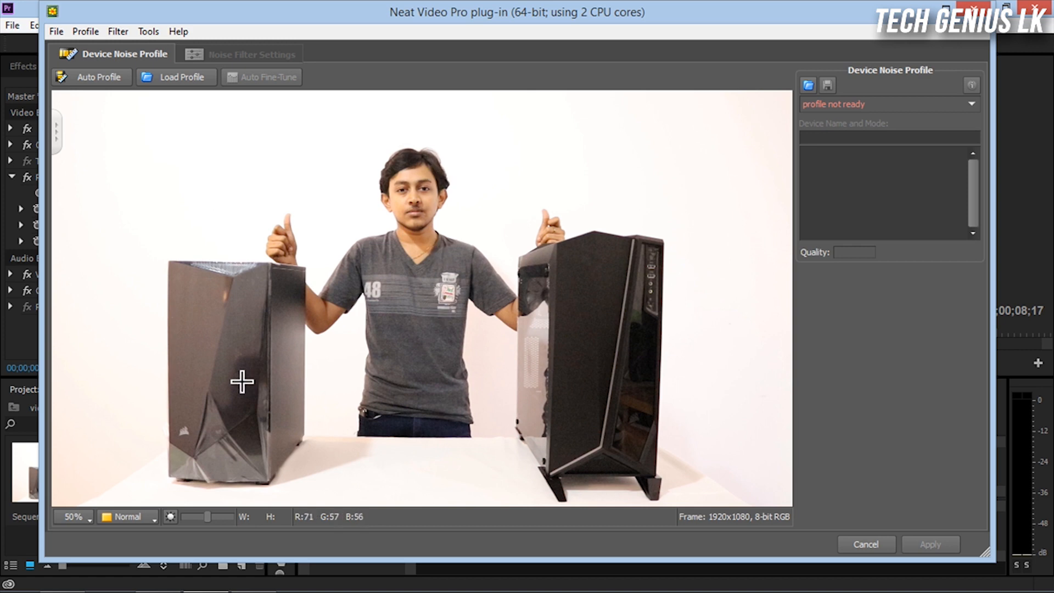
pyautogui.moveTo(232, 377)
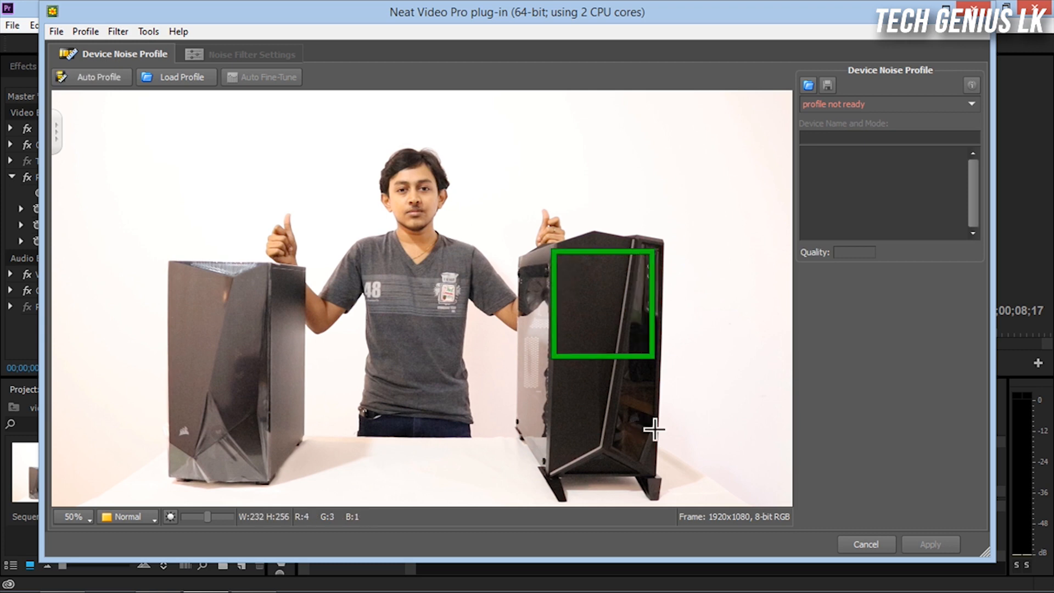
# Step: Auto-profile the marked dark case patch, yielding a 28% quality noise profile
pyautogui.click(100, 77)
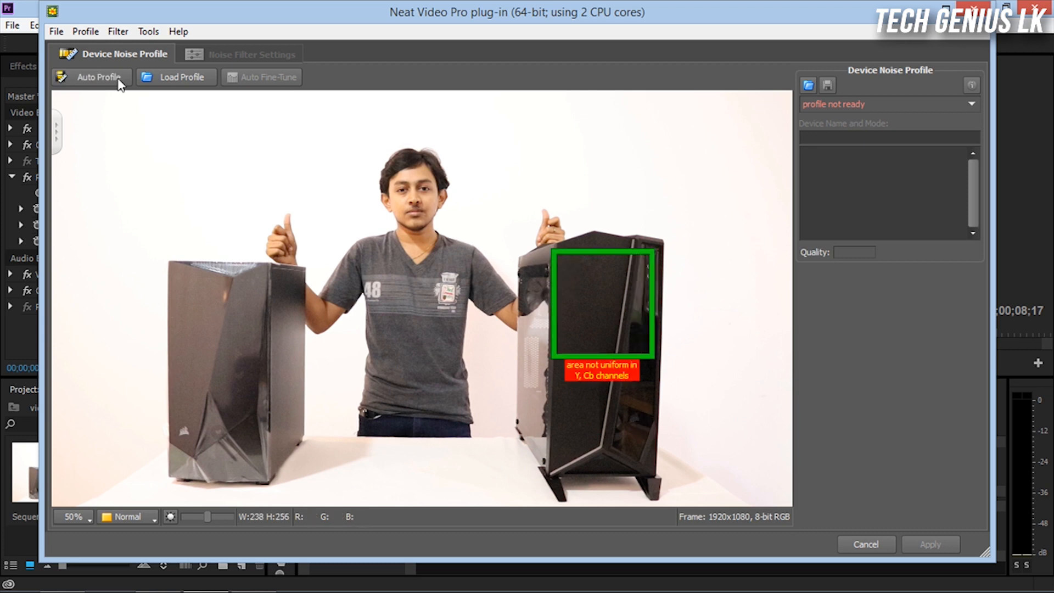
pyautogui.click(99, 76)
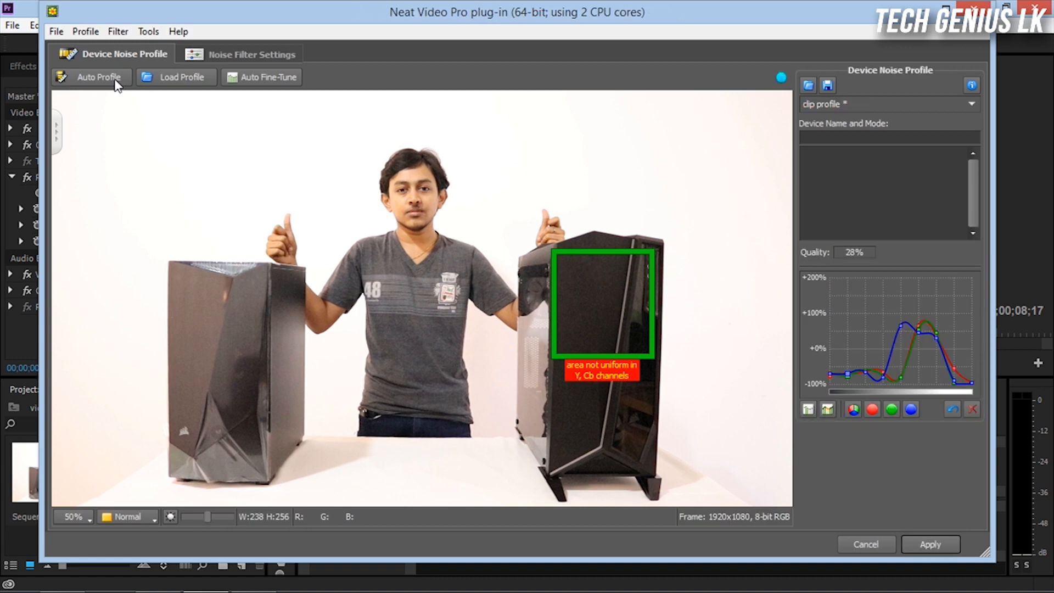
pyautogui.click(252, 53)
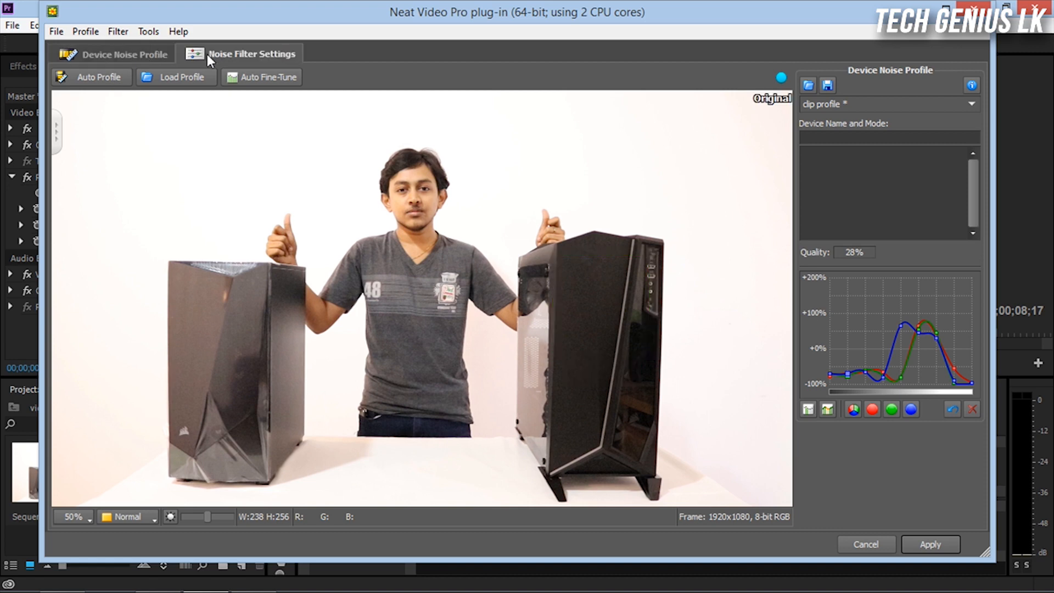
# Step: Enable Smooth edges and Very low frequency filtering with the filtered preview on
pyautogui.click(252, 53)
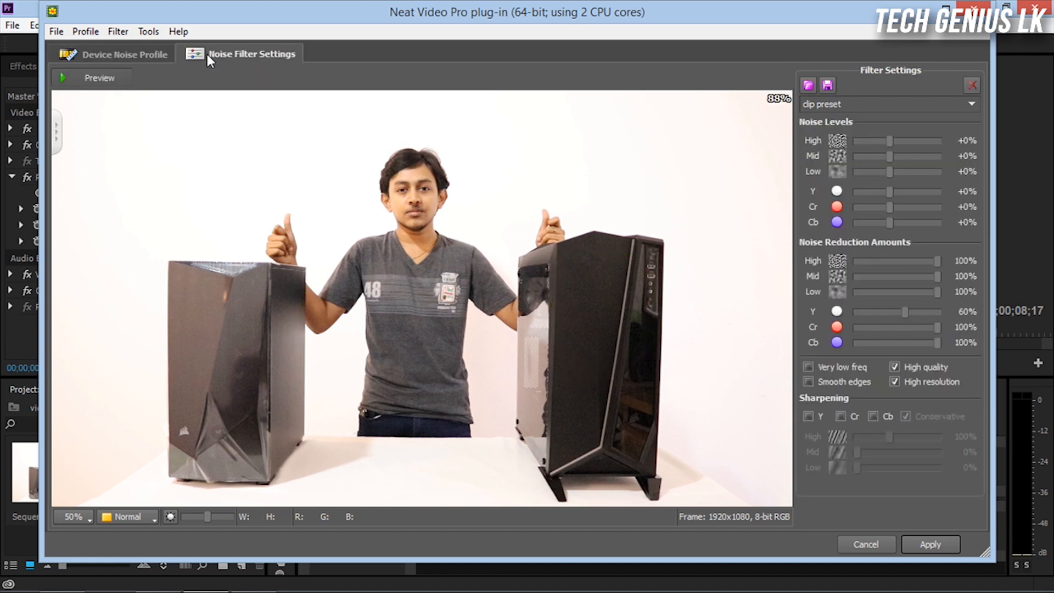
pyautogui.click(98, 78)
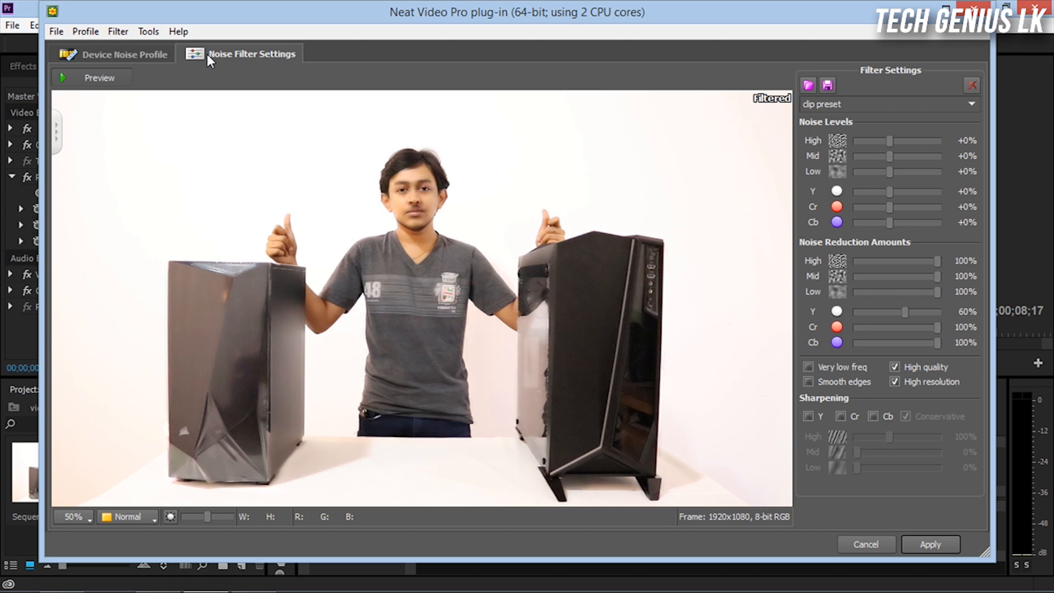
pyautogui.moveTo(275, 309)
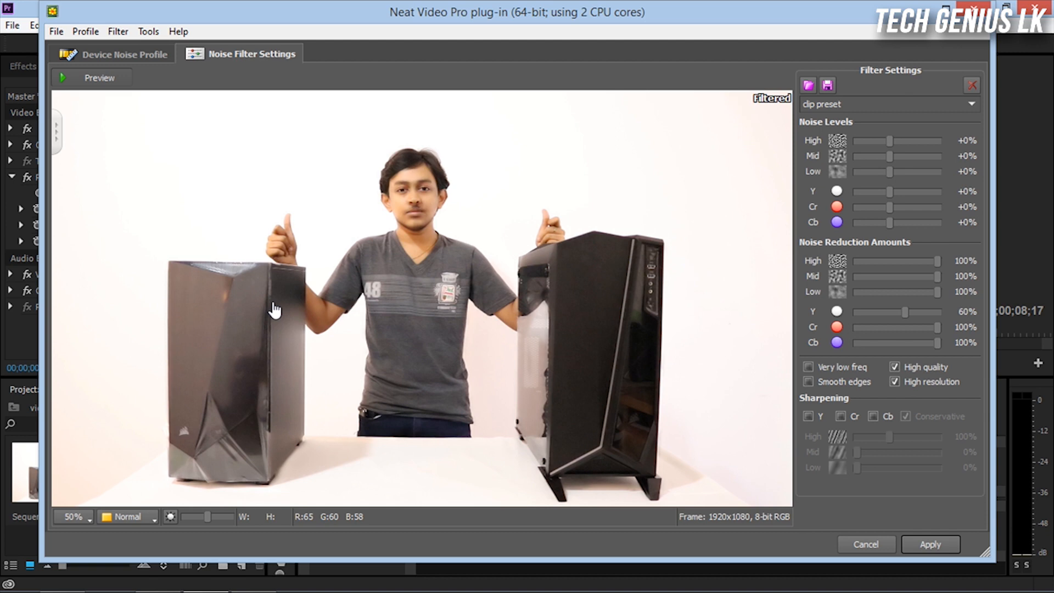
pyautogui.moveTo(899, 148)
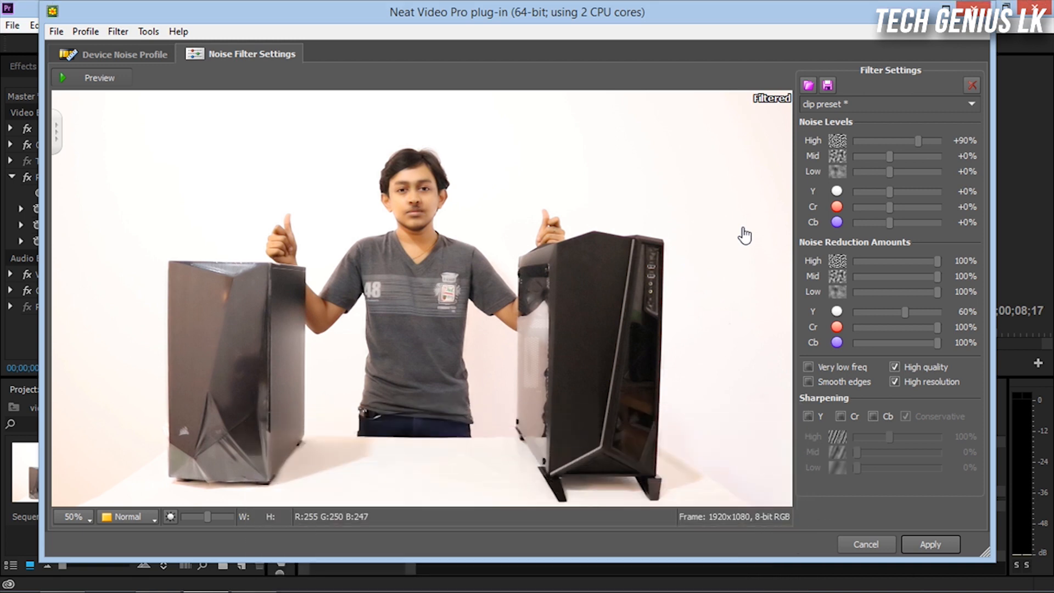
pyautogui.moveTo(844, 396)
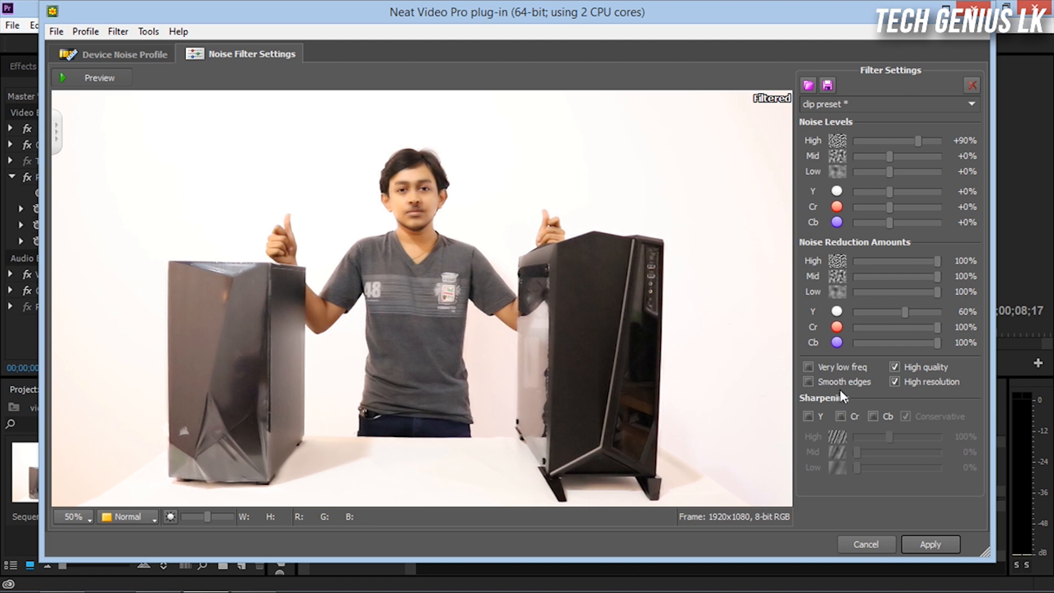
pyautogui.click(808, 381)
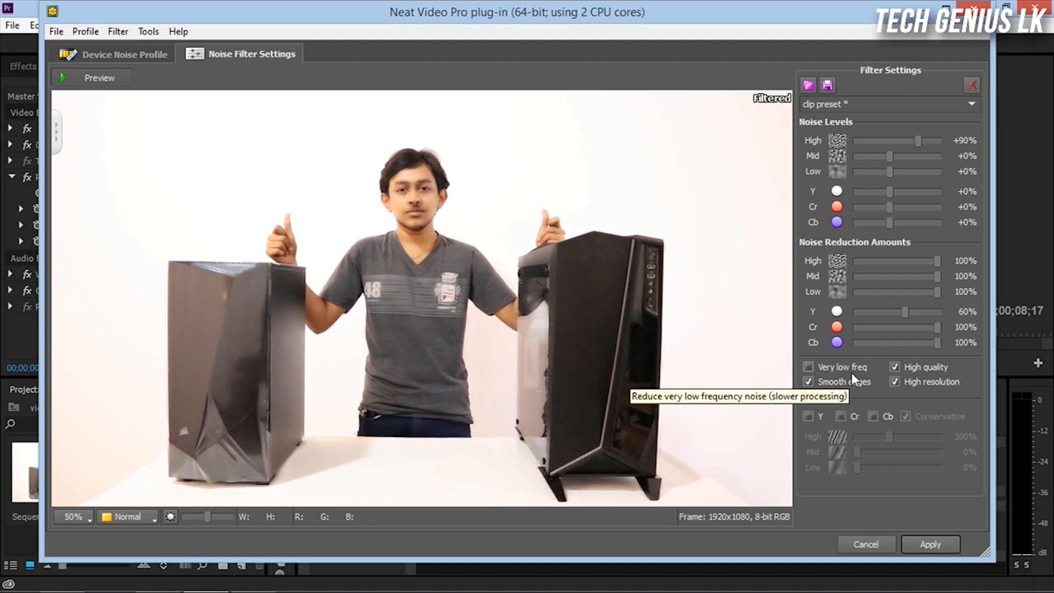
pyautogui.click(808, 368)
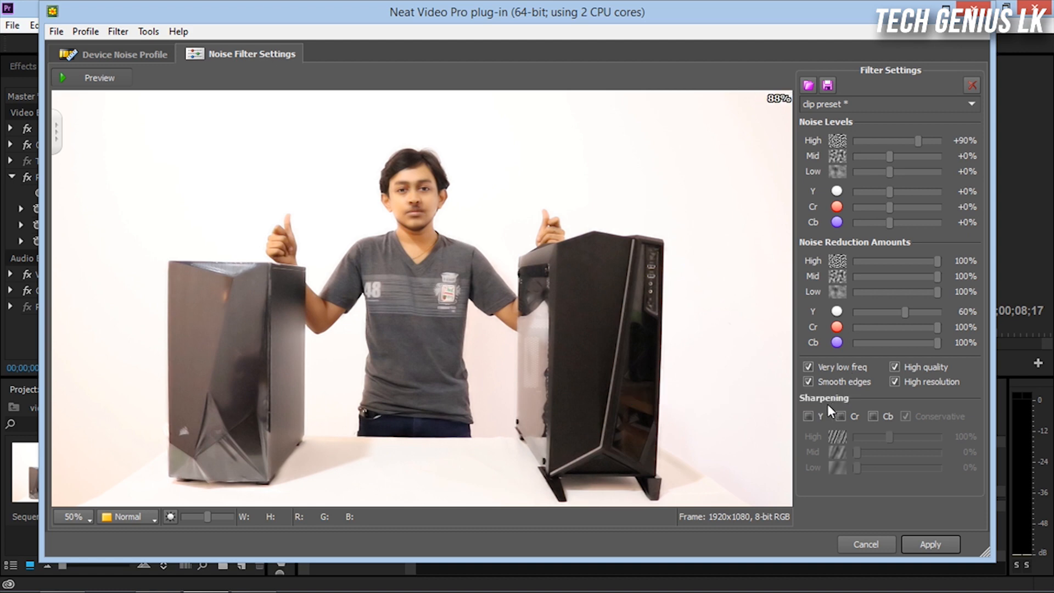
# Step: Turn on luma (Y) sharpening and apply the Neat Video settings to the clip
pyautogui.click(808, 415)
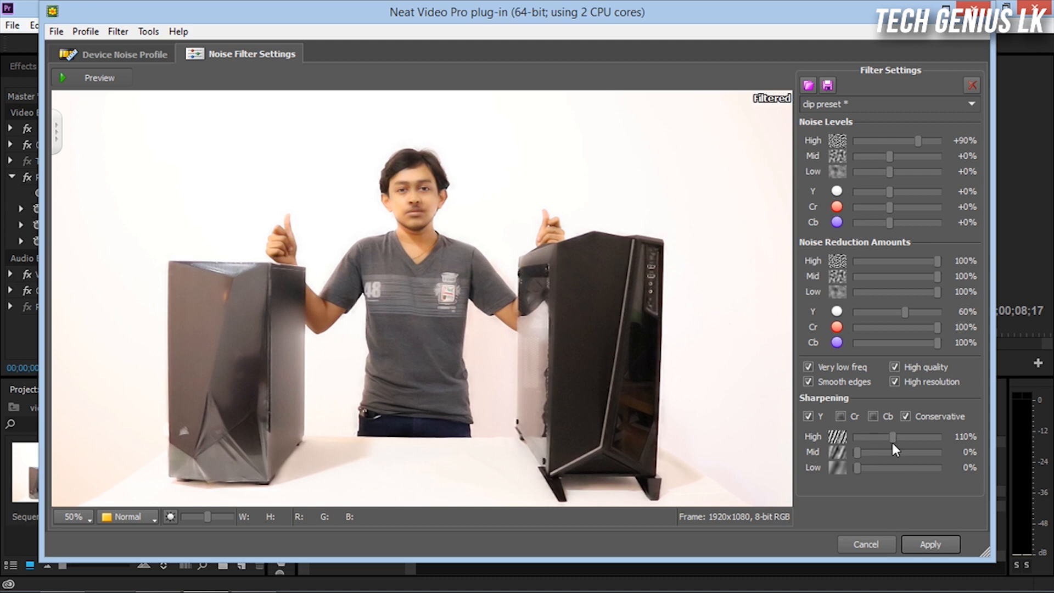
pyautogui.moveTo(894, 440)
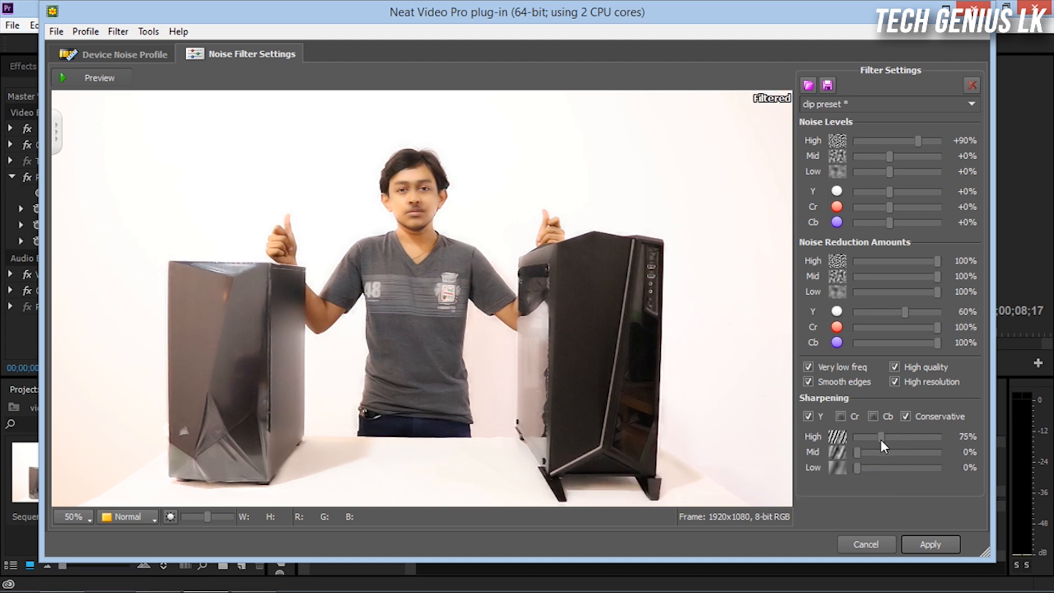
pyautogui.moveTo(908, 165)
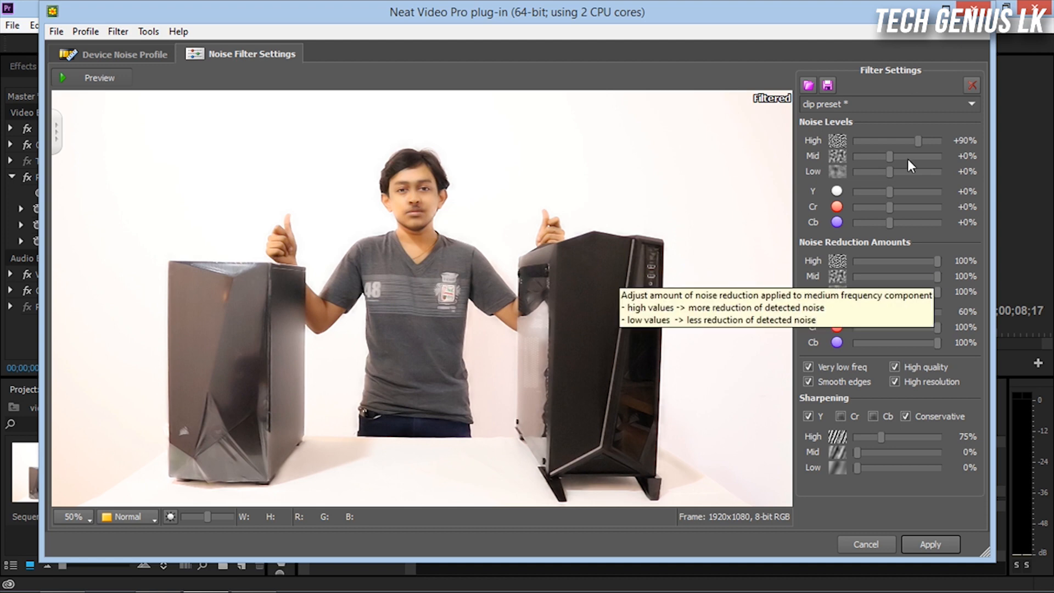
pyautogui.moveTo(937, 339)
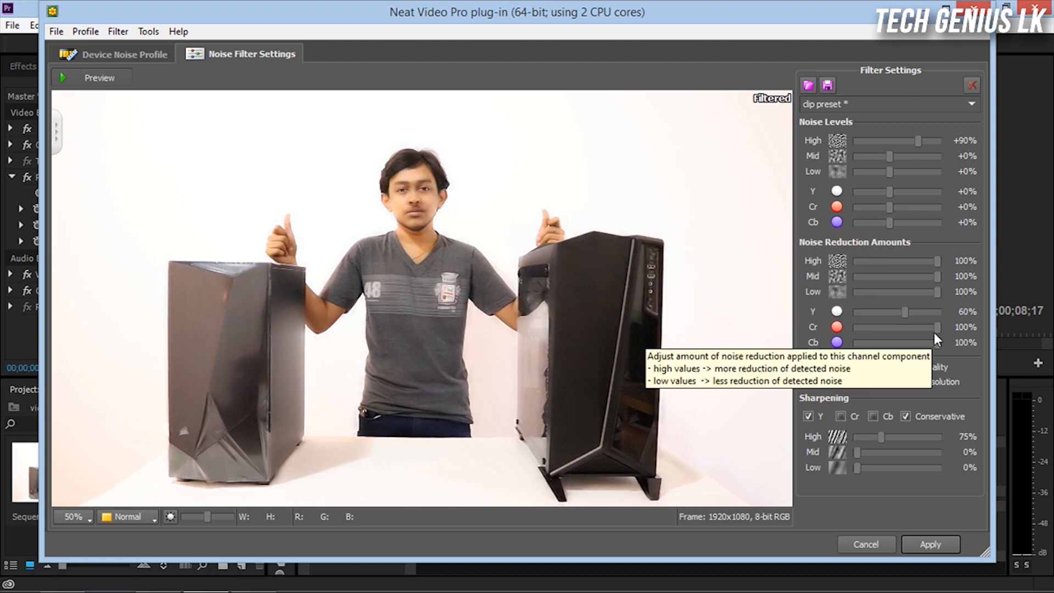
pyautogui.moveTo(828, 85)
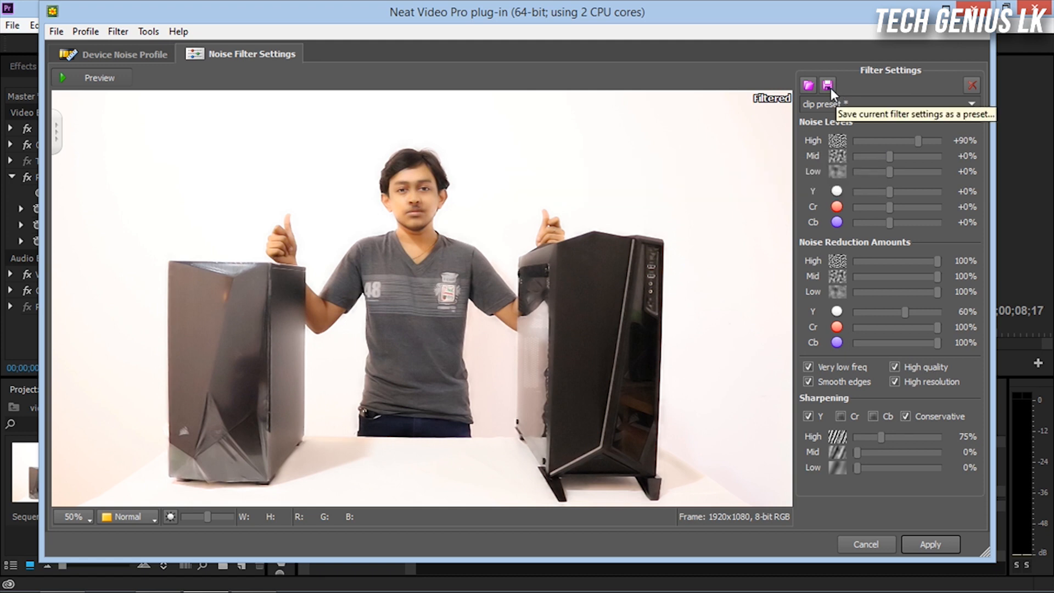
pyautogui.moveTo(831, 92)
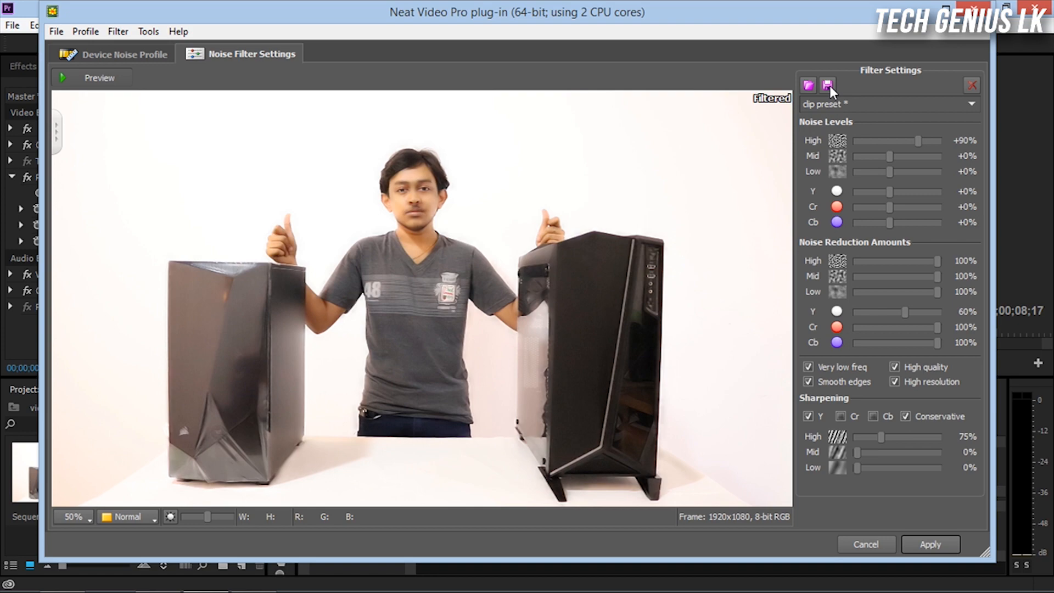
pyautogui.click(929, 544)
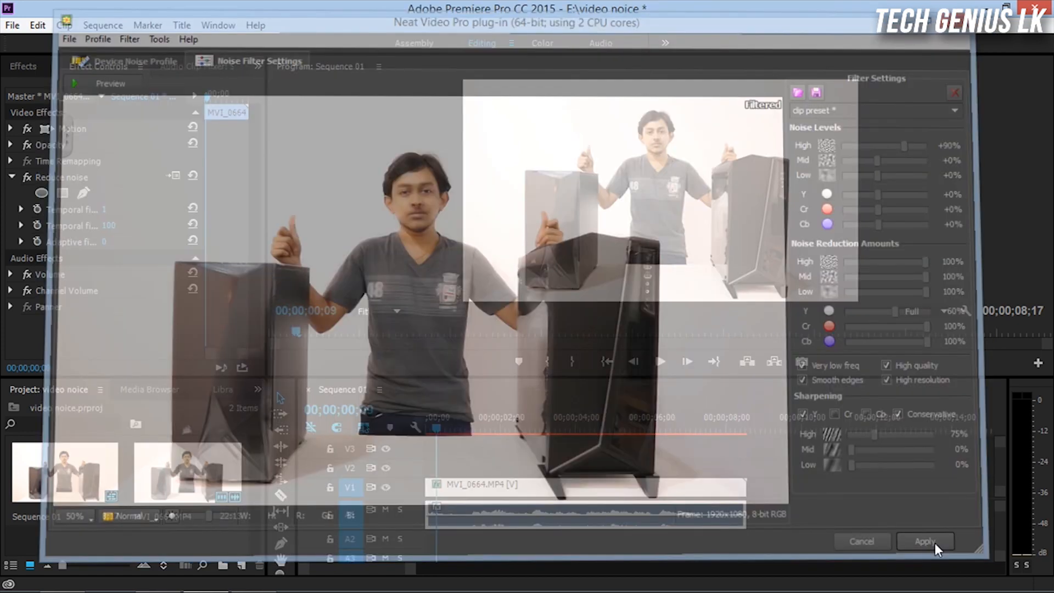
# Step: Move the playhead to about 00;00;03;18 to preview the denoised clip
pyautogui.click(926, 541)
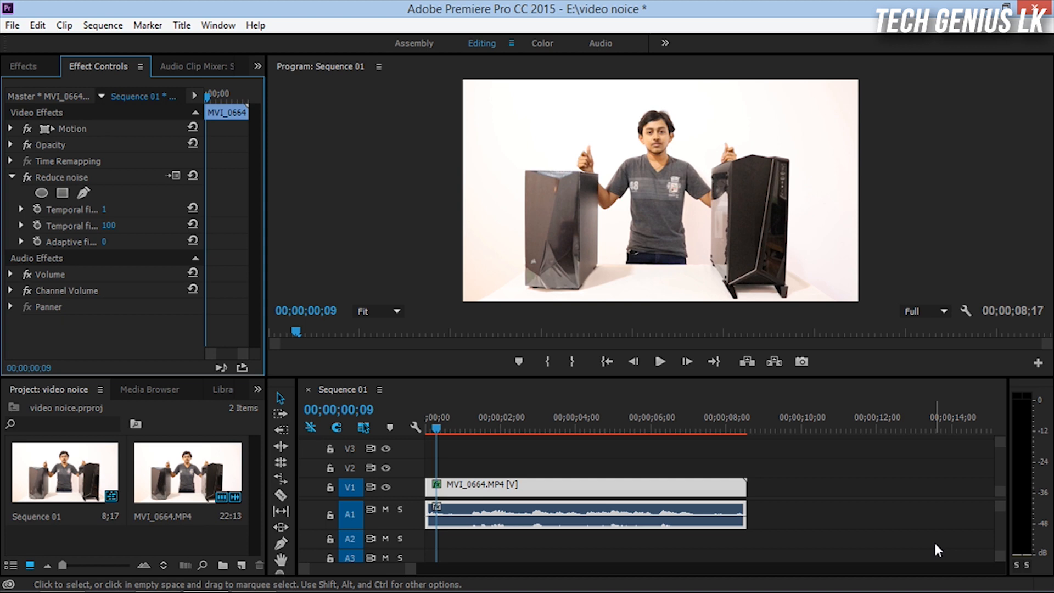
pyautogui.moveTo(759, 395)
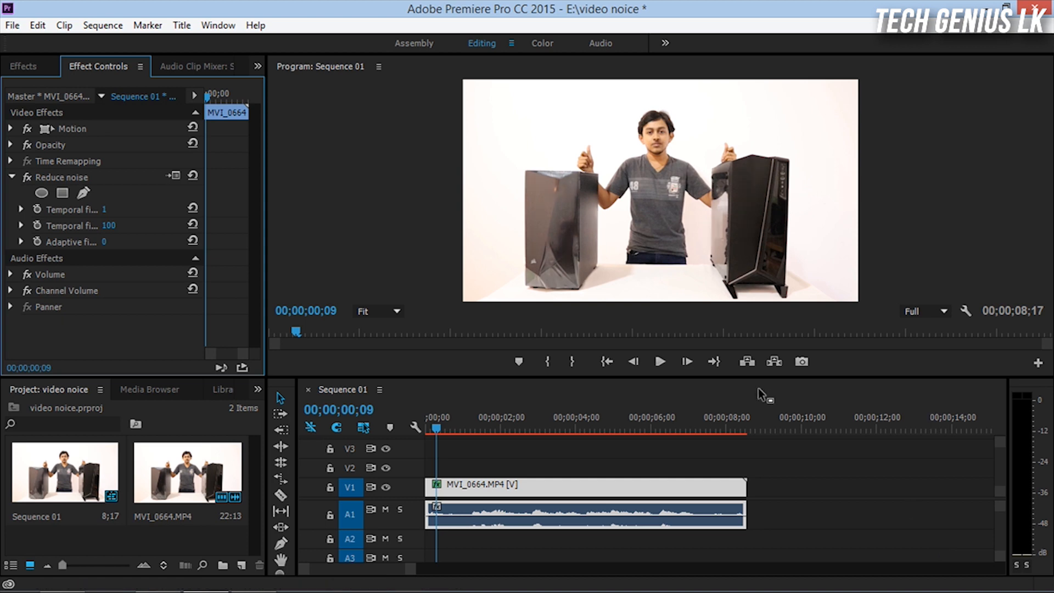
pyautogui.moveTo(760, 393)
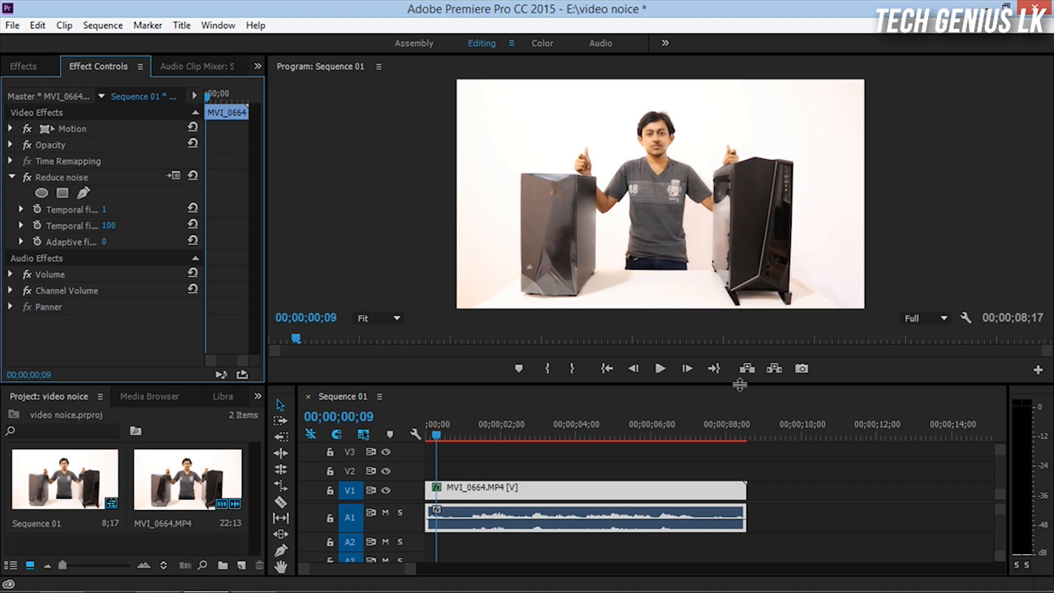
pyautogui.moveTo(336, 207)
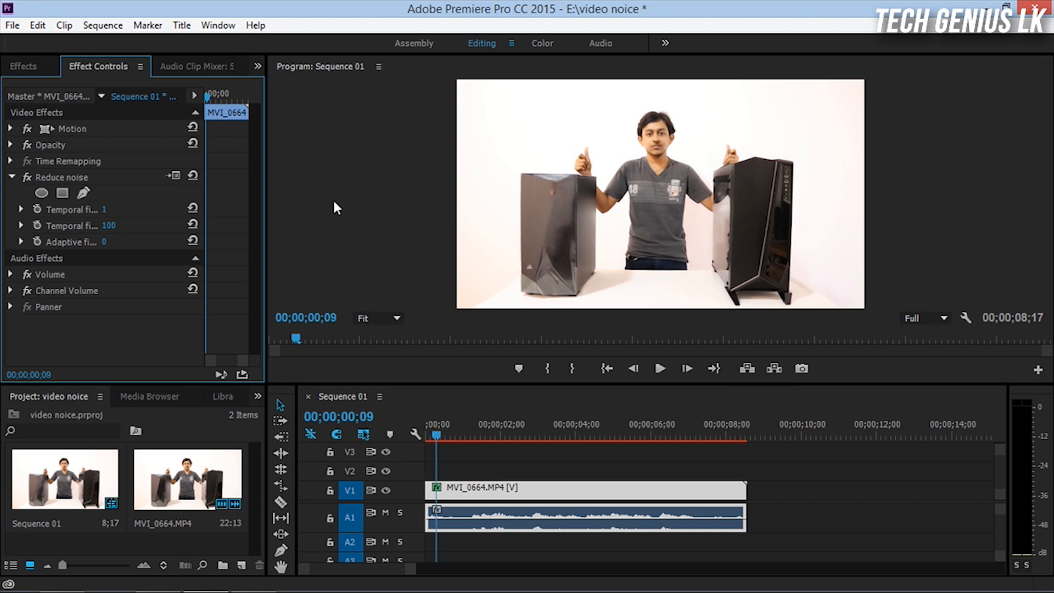
pyautogui.click(11, 24)
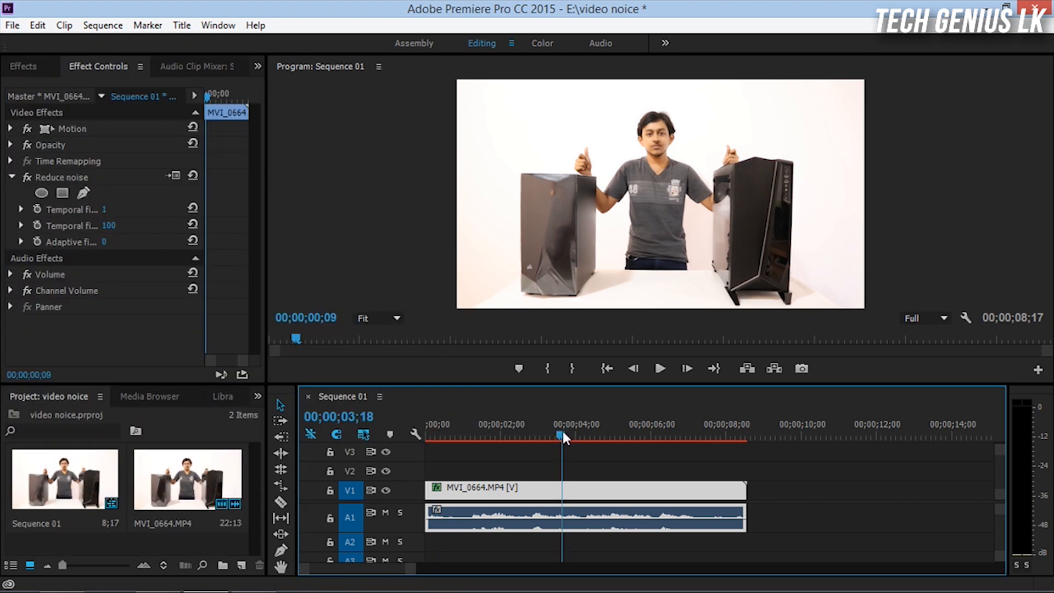
pyautogui.click(561, 435)
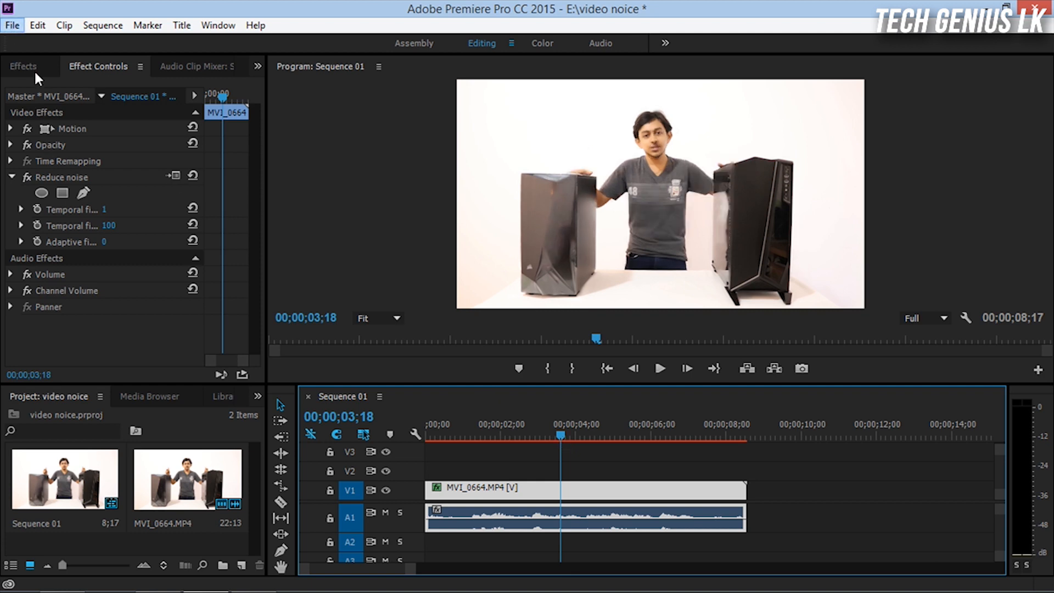
# Step: Open Export Settings for Sequence 01 via the File menu
pyautogui.click(12, 24)
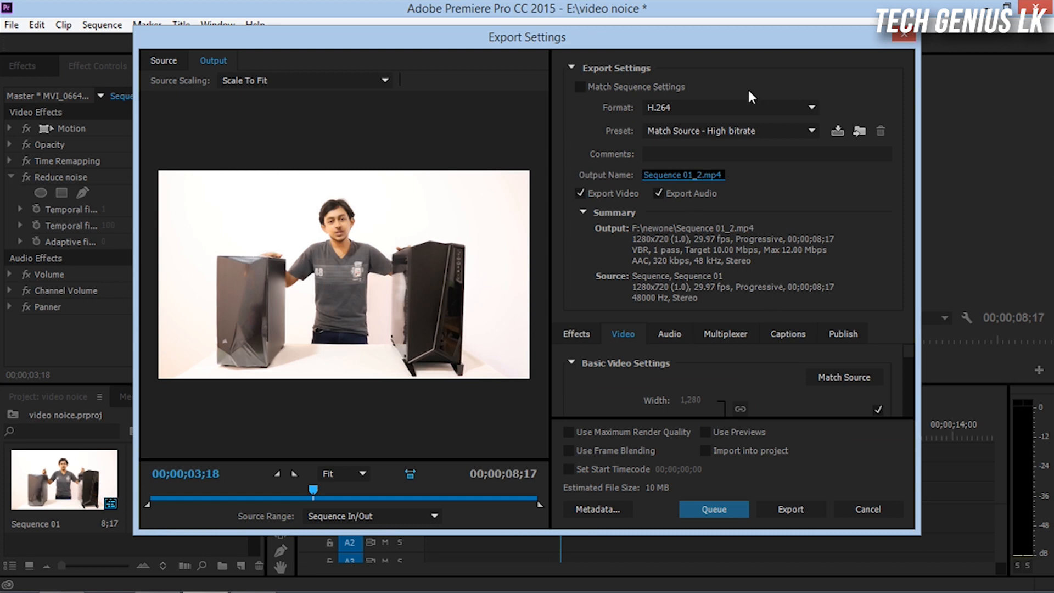
pyautogui.moveTo(726, 107)
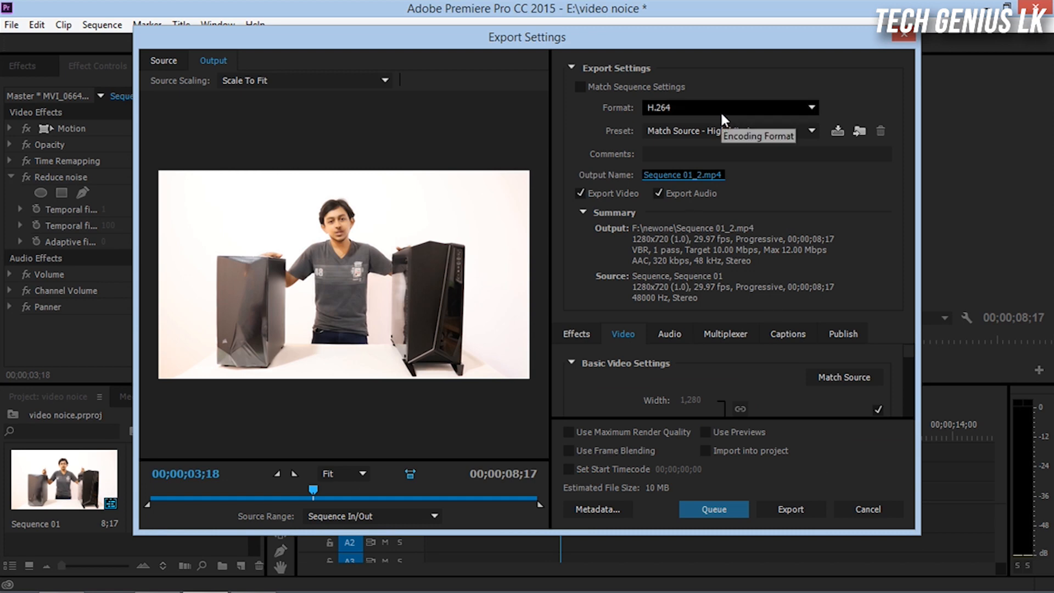